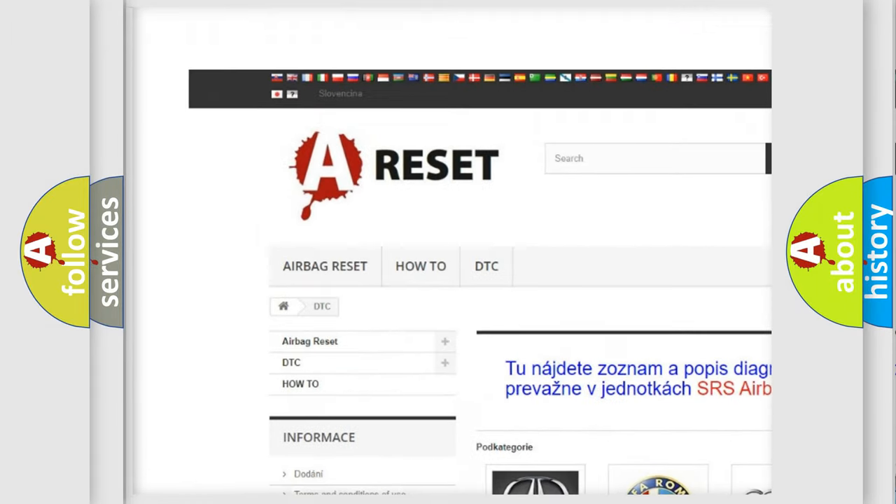
# Open the BUICK DTC subcategory and browse its fault codes such as B0002 and B0012
pyautogui.scroll(-3)
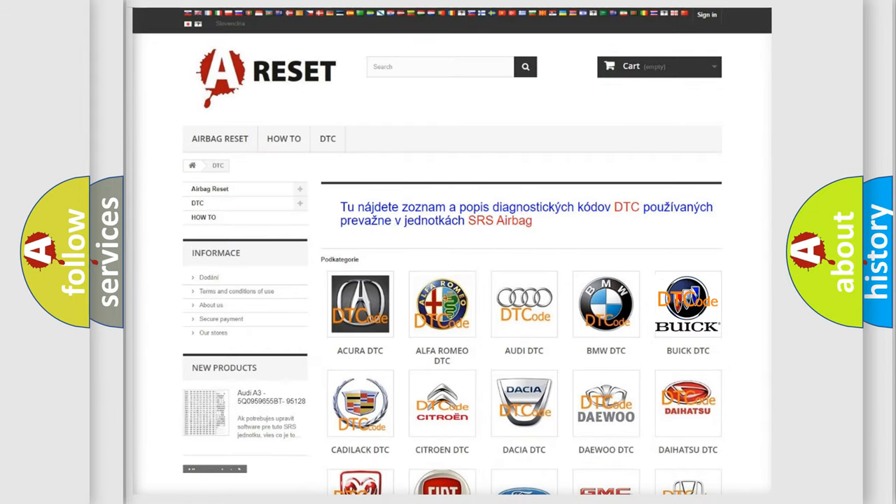
pyautogui.click(687, 304)
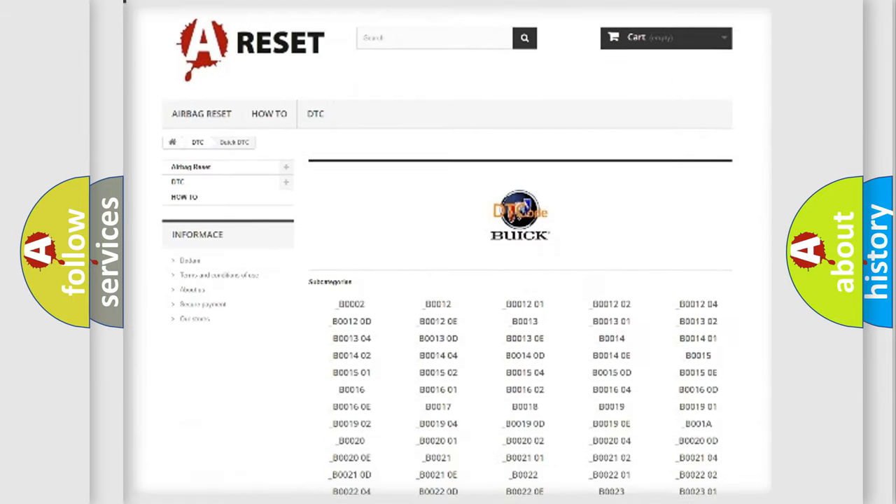
pyautogui.scroll(-3)
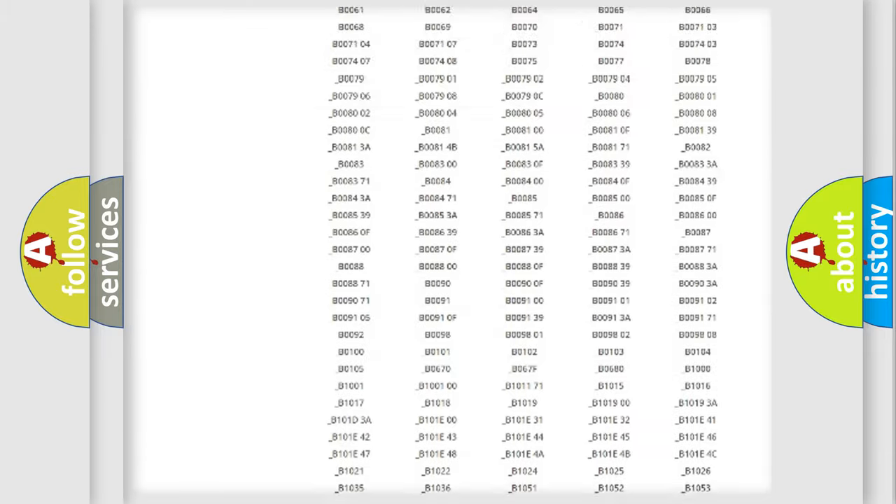
pyautogui.scroll(3)
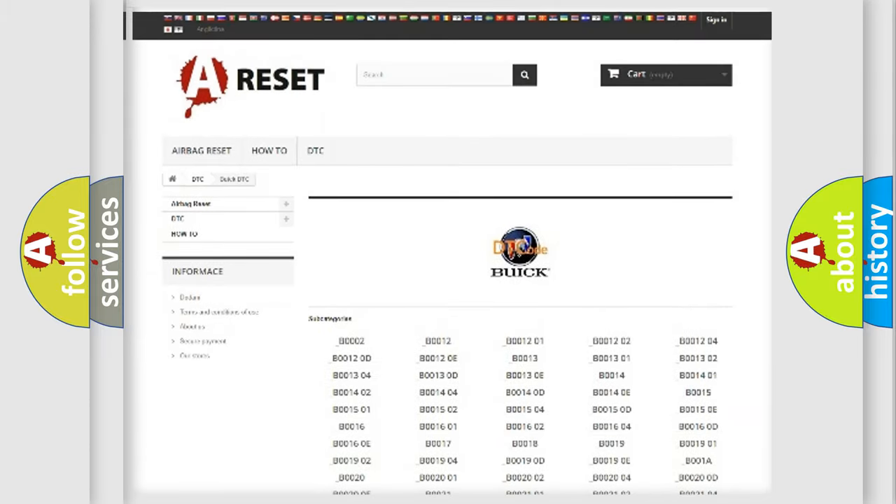